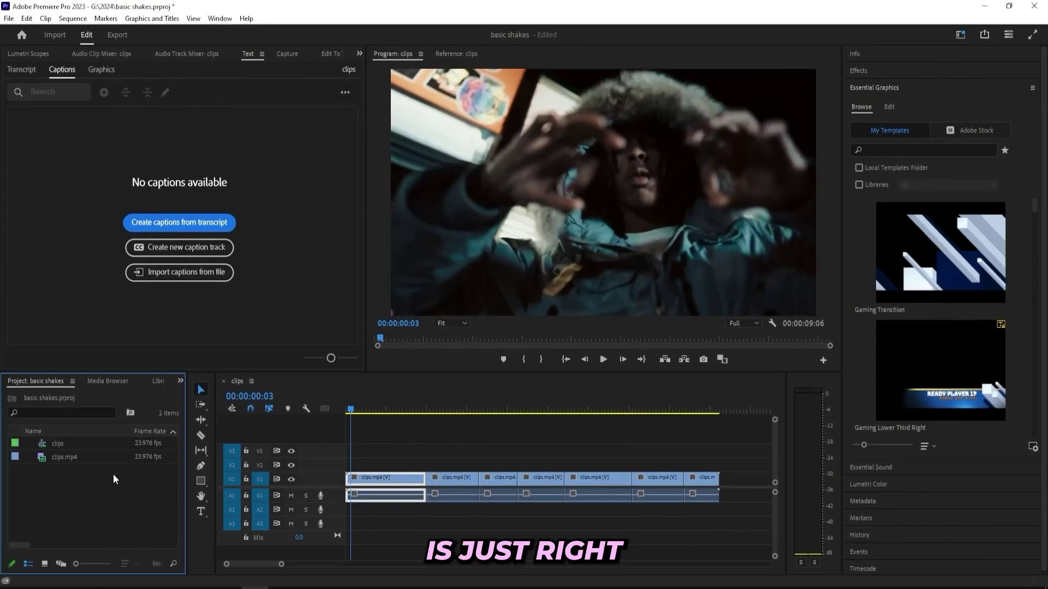
- Create a new adjustment layer from the Project panel and expand the effect Presets folder
{"action": "right_click", "coordinate": [115, 479]}
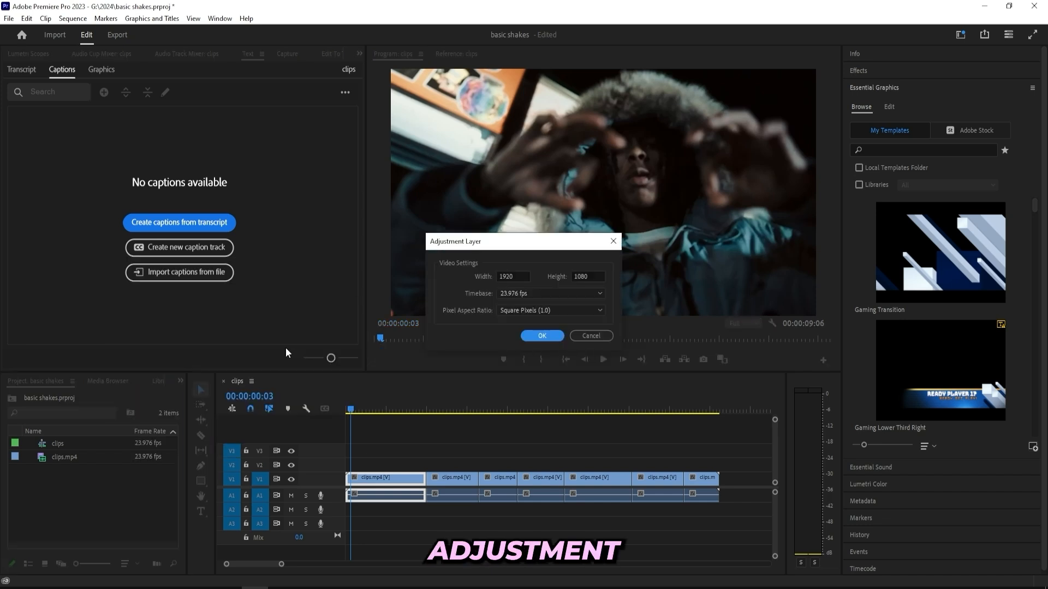
{"action": "left_click", "coordinate": [541, 336]}
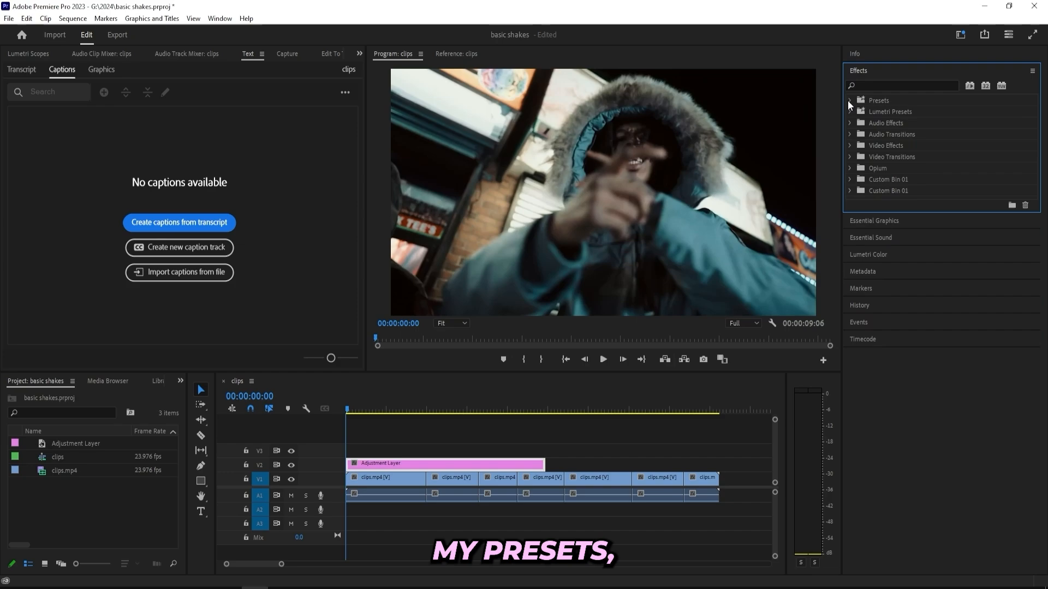
{"action": "left_click", "coordinate": [850, 100]}
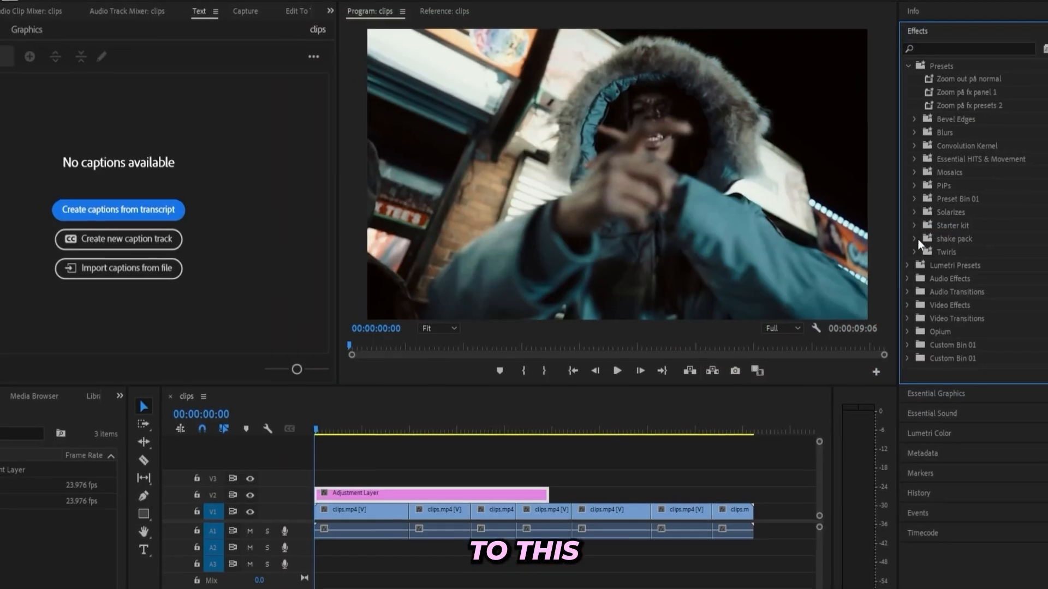
- Expand the shake pack folder in the Effects presets
{"action": "left_click", "coordinate": [914, 239]}
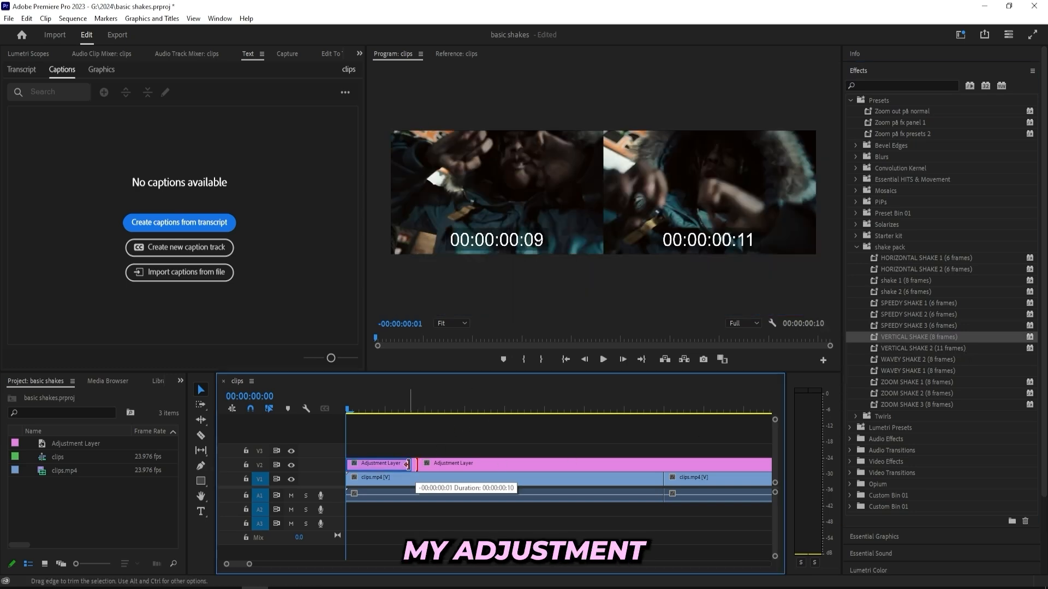
- Shorten an adjustment layer piece to a few frames and select the pieces at the cut
{"action": "left_click_drag", "start_coordinate": [412, 463], "coordinate": [400, 463]}
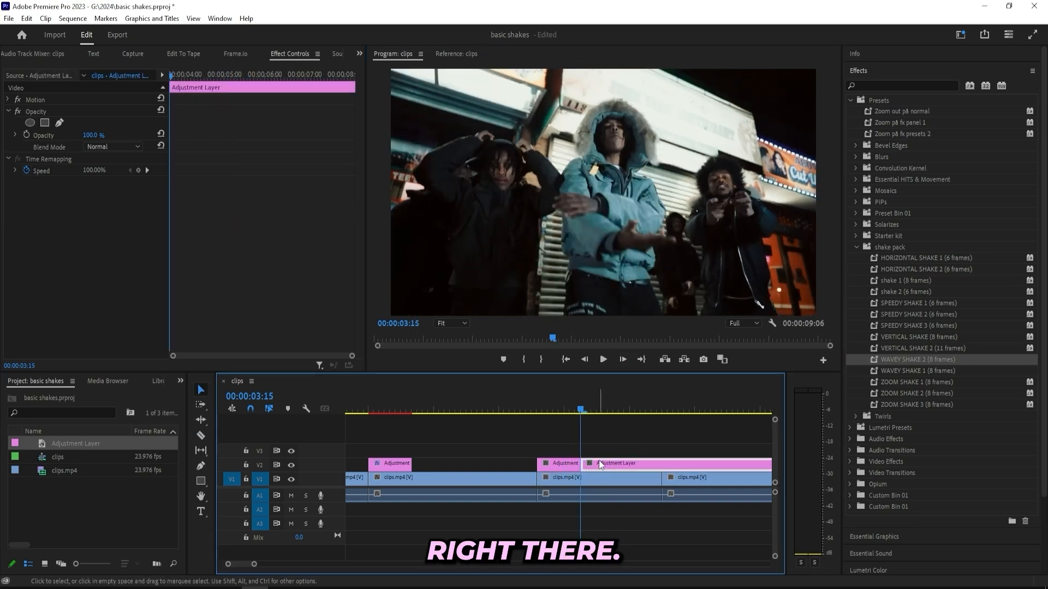
{"action": "left_click", "coordinate": [567, 464]}
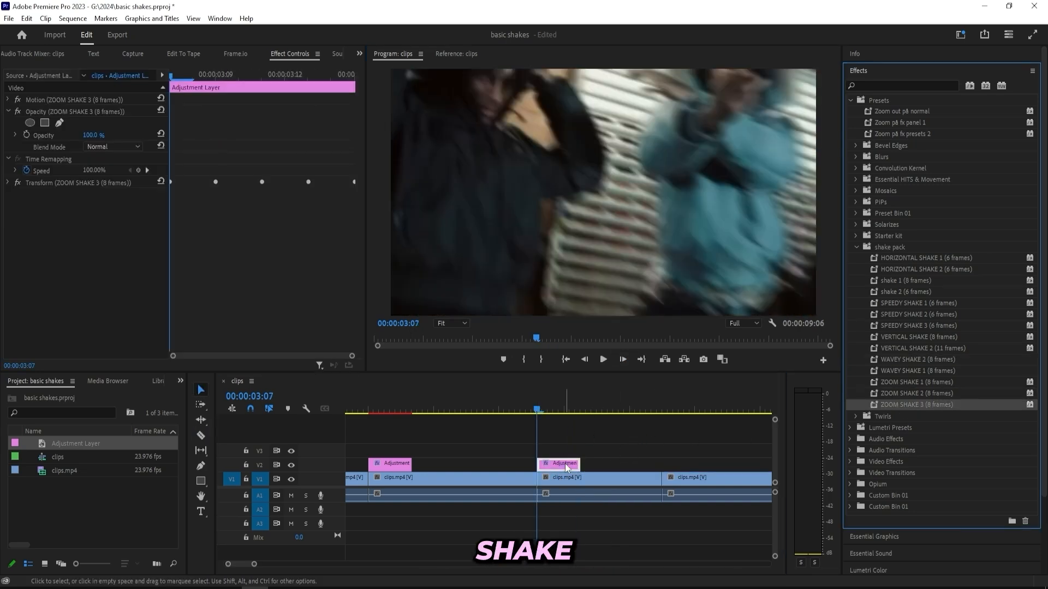
{"action": "left_click", "coordinate": [603, 359]}
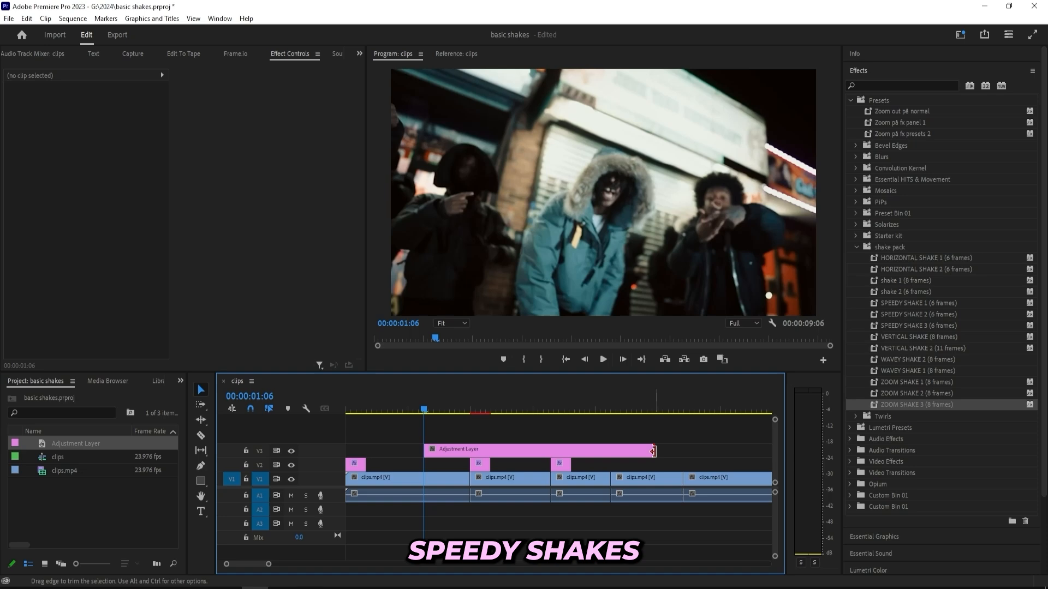
- Trim the new adjustment layer to a few frames and select it and the surrounding clips
{"action": "left_click_drag", "start_coordinate": [654, 451], "coordinate": [432, 451]}
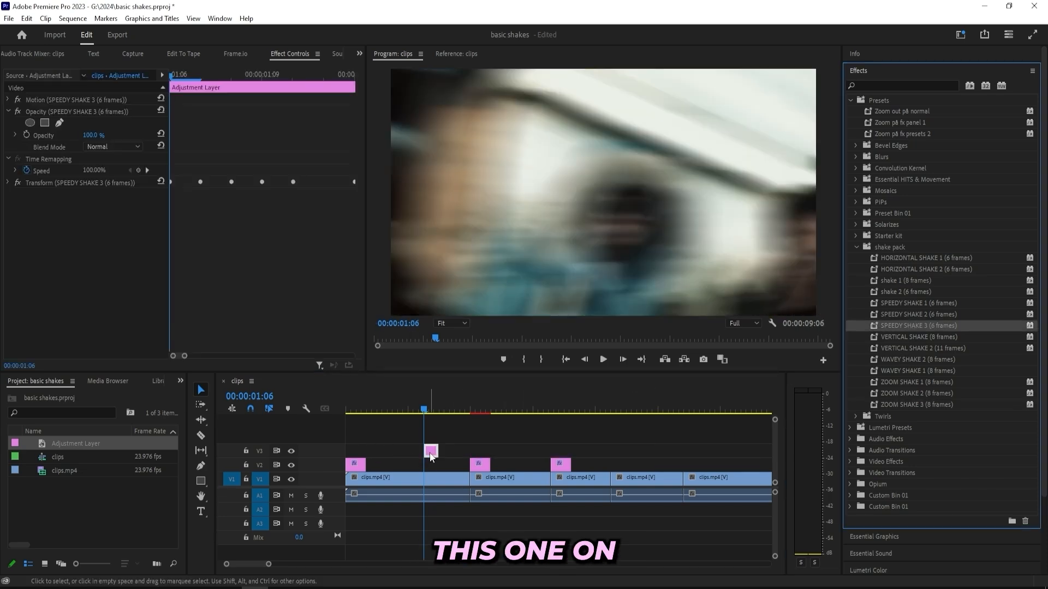
{"action": "left_click", "coordinate": [398, 477]}
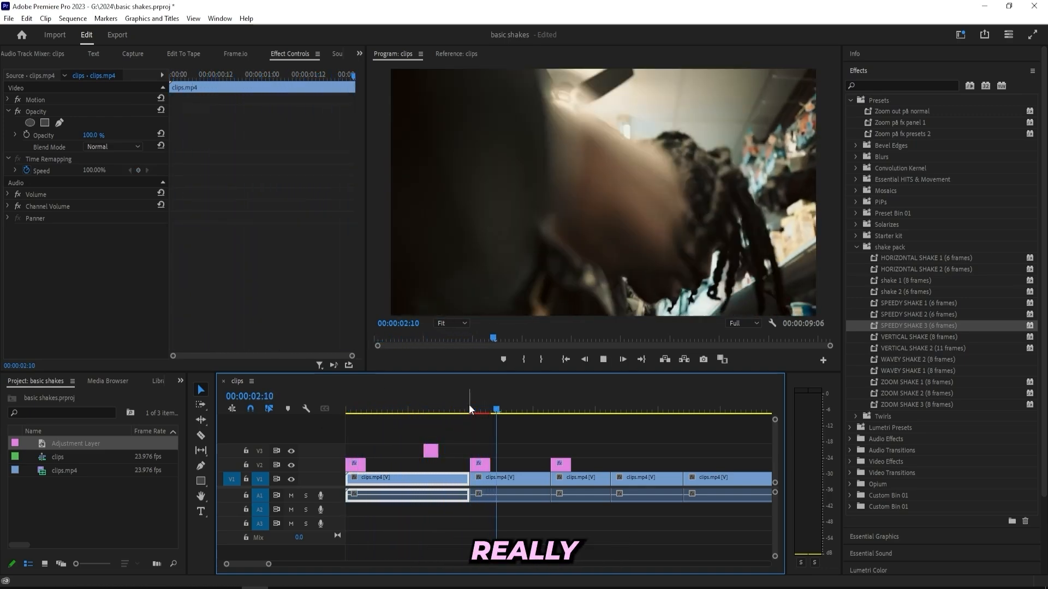
{"action": "left_click", "coordinate": [588, 408]}
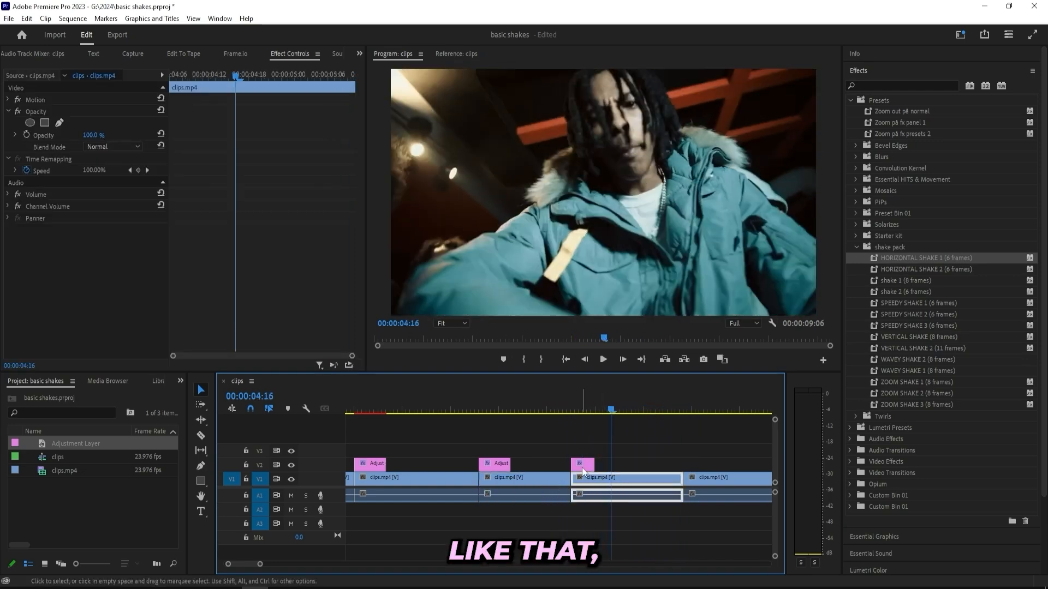
{"action": "left_click", "coordinate": [546, 410]}
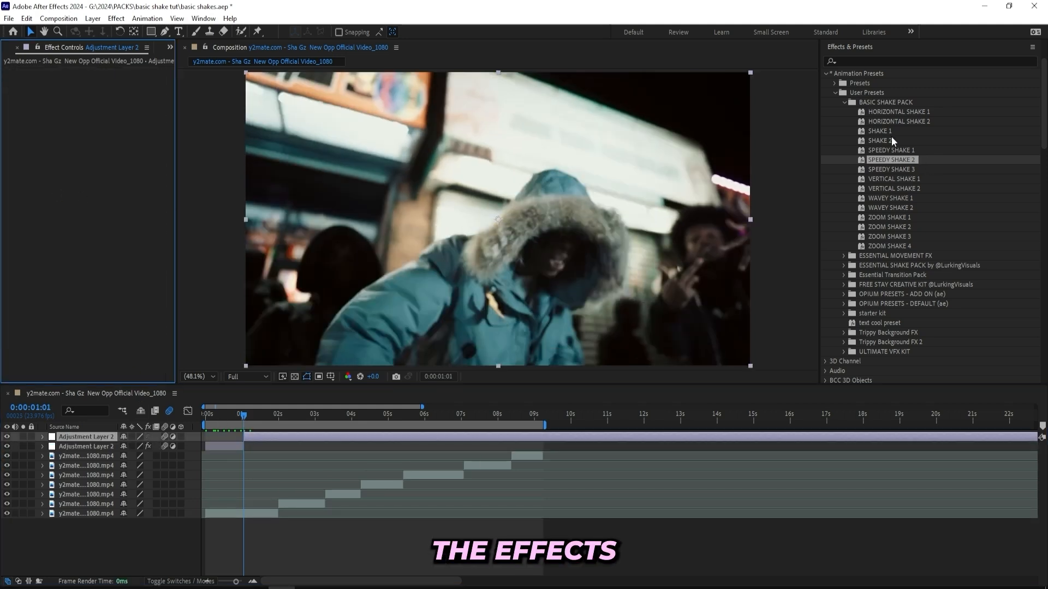
- Double-click a BASIC SHAKE PACK preset to apply it to the adjustment layer
{"action": "double_click", "coordinate": [880, 131]}
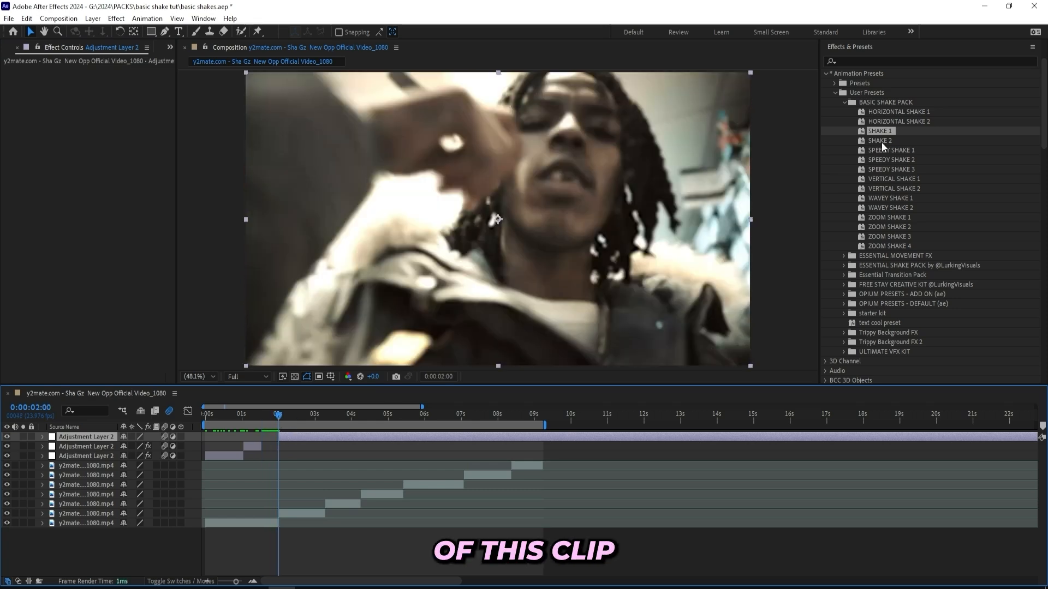
{"action": "mouse_move", "coordinate": [883, 204]}
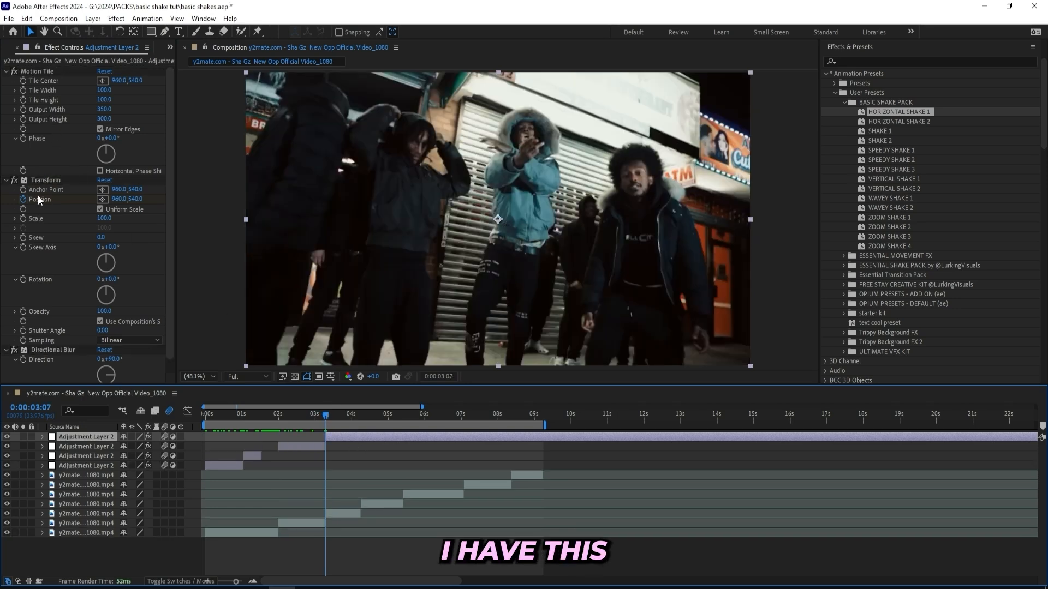
- Swap BASIC SHAKE PACK for ESSENTIAL SHAKE PACK and pick the Splash Shake preset
{"action": "left_click", "coordinate": [845, 102]}
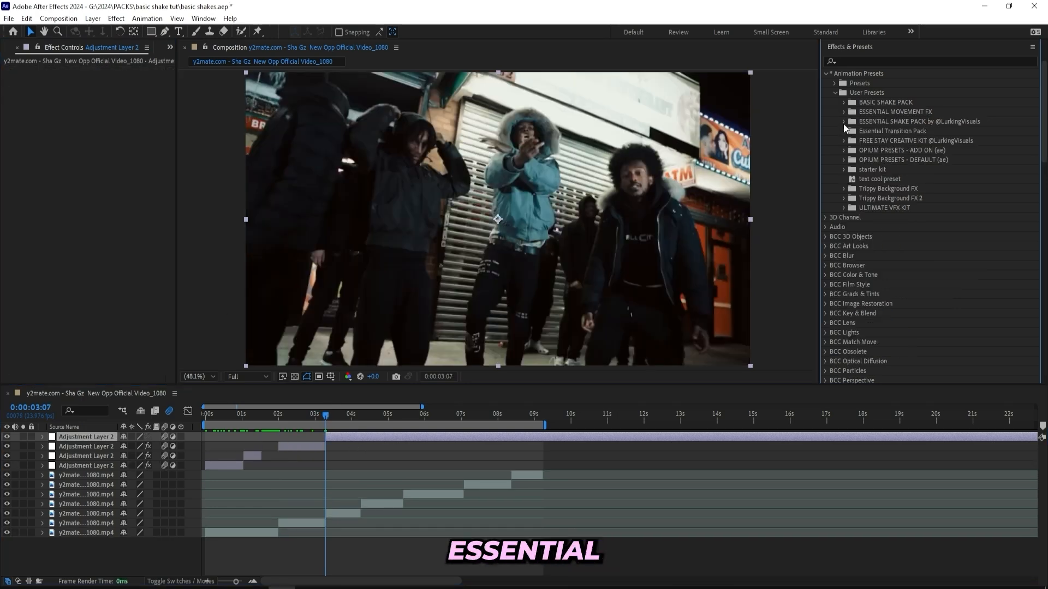
{"action": "left_click", "coordinate": [844, 122]}
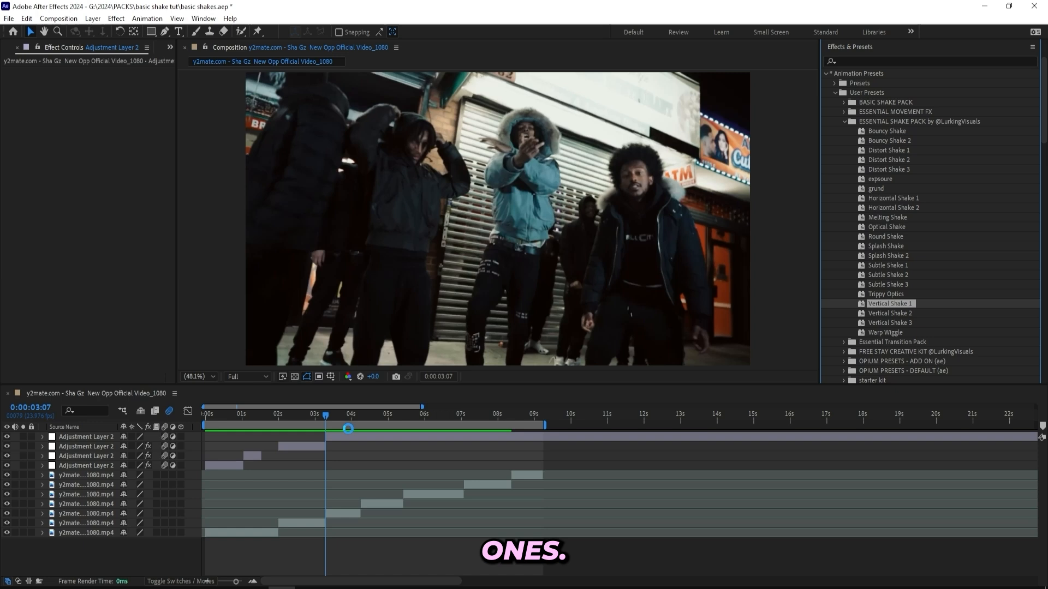
{"action": "left_click", "coordinate": [86, 437]}
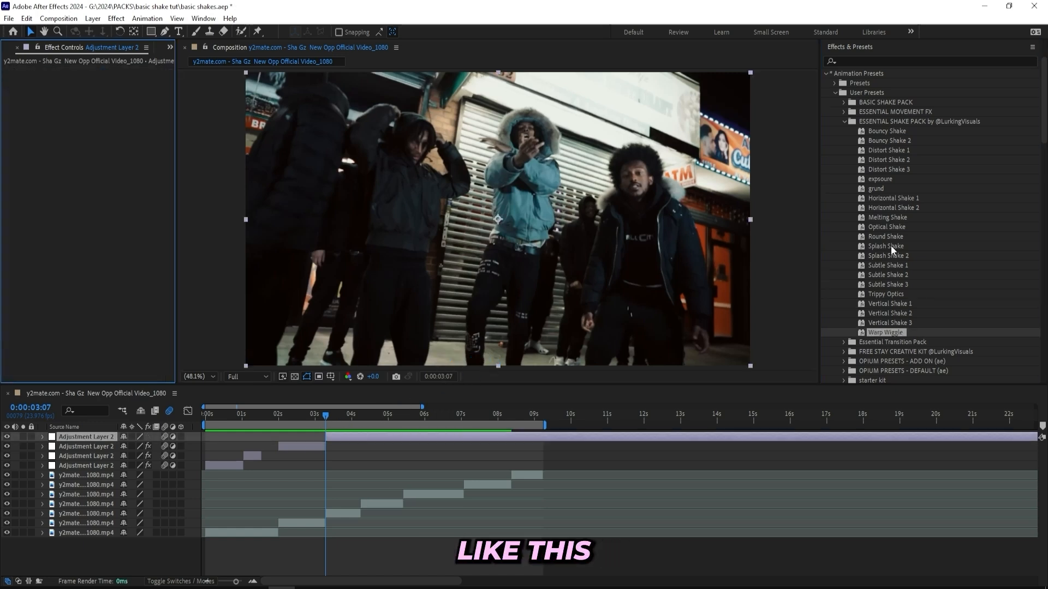
{"action": "left_click", "coordinate": [885, 247]}
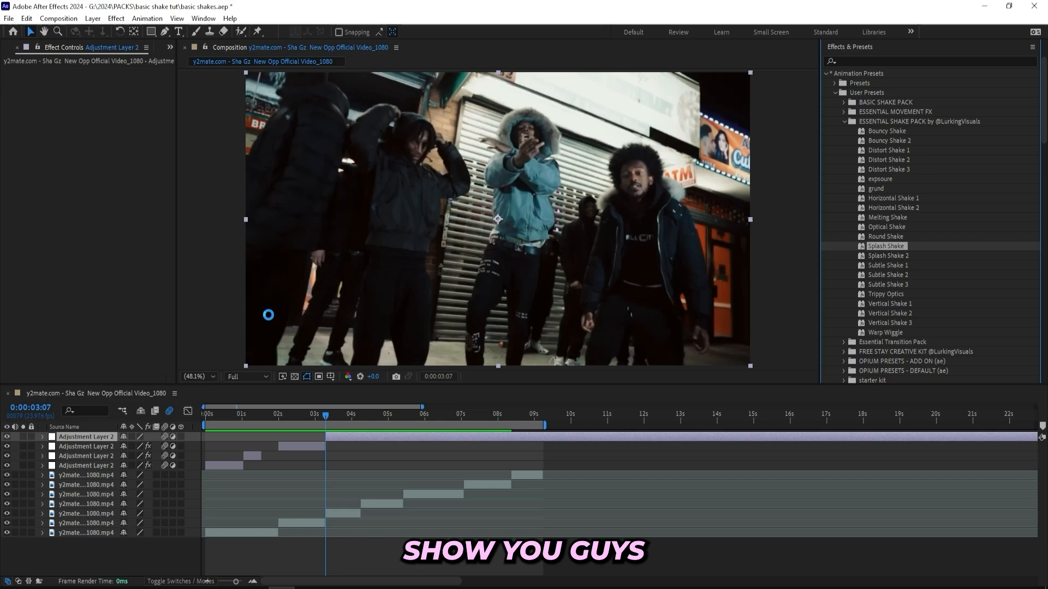
{"action": "left_click", "coordinate": [312, 416]}
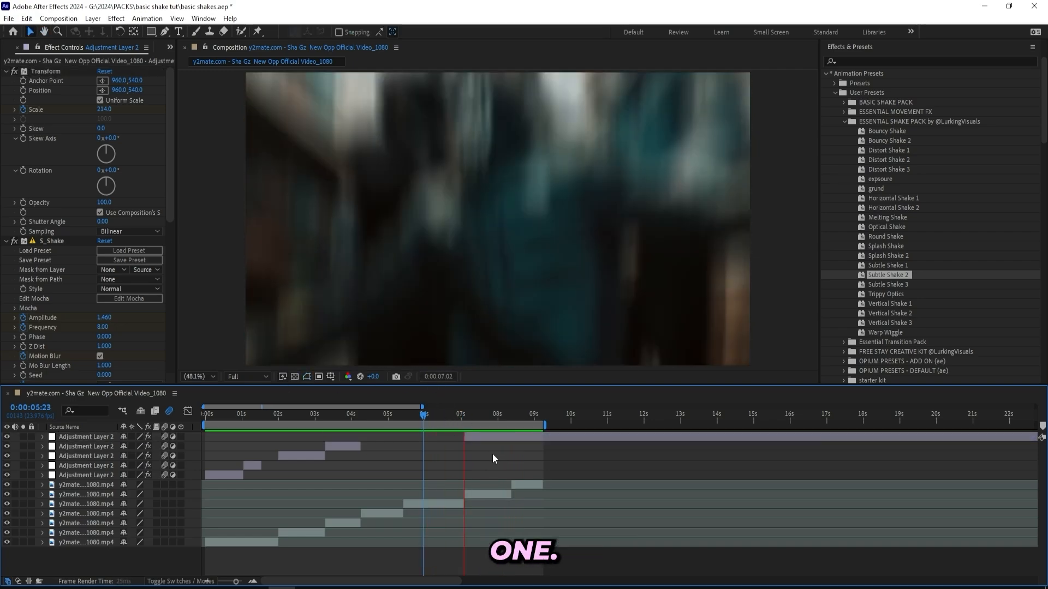
- Scrub the composition to preview the shakes, then return the playhead to the start
{"action": "left_click", "coordinate": [463, 426]}
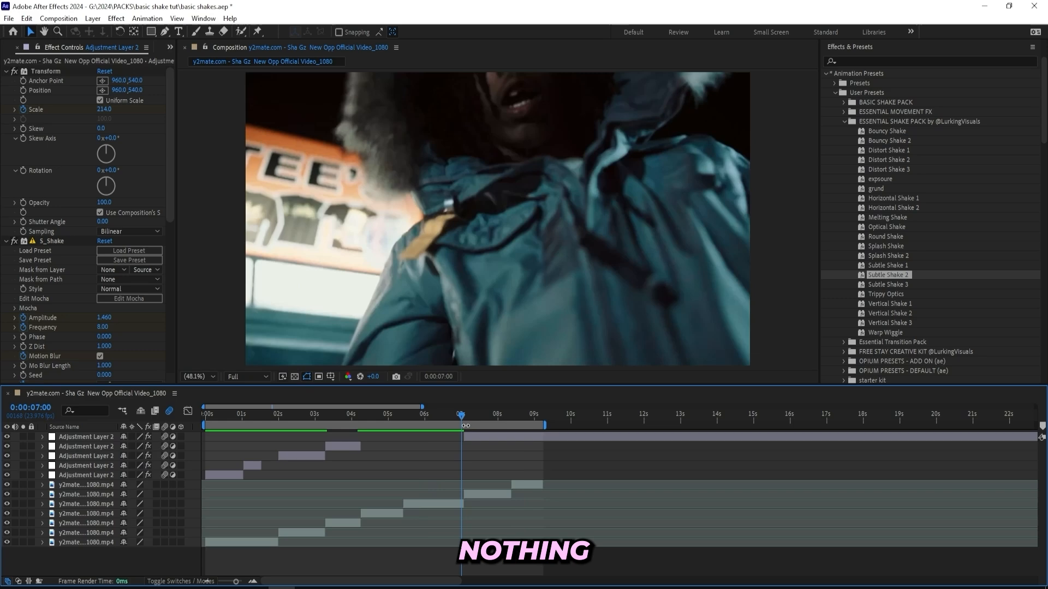
{"action": "left_click_drag", "start_coordinate": [462, 415], "coordinate": [403, 415]}
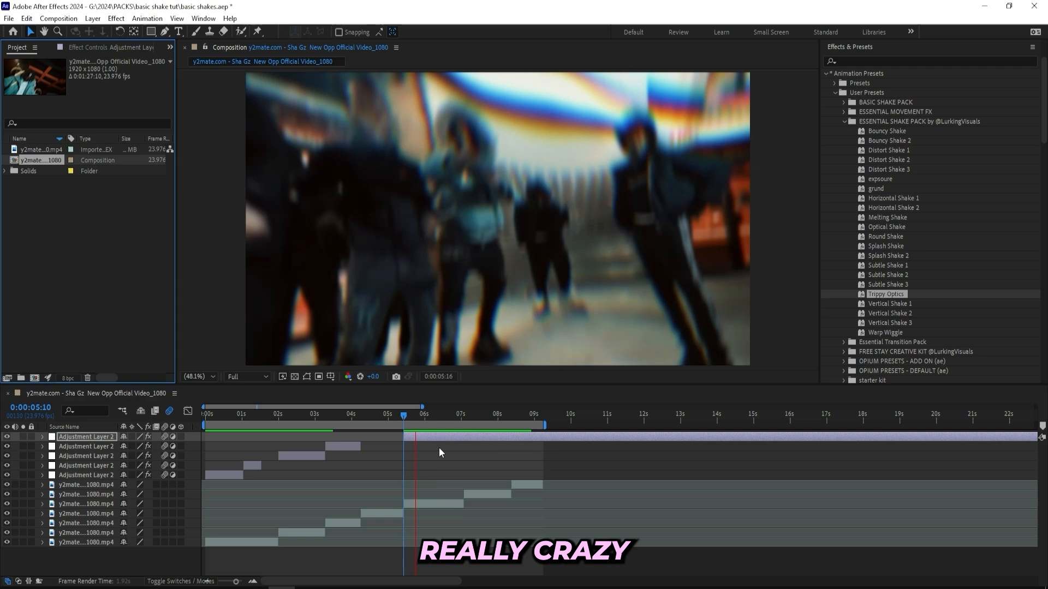
{"action": "left_click", "coordinate": [343, 414]}
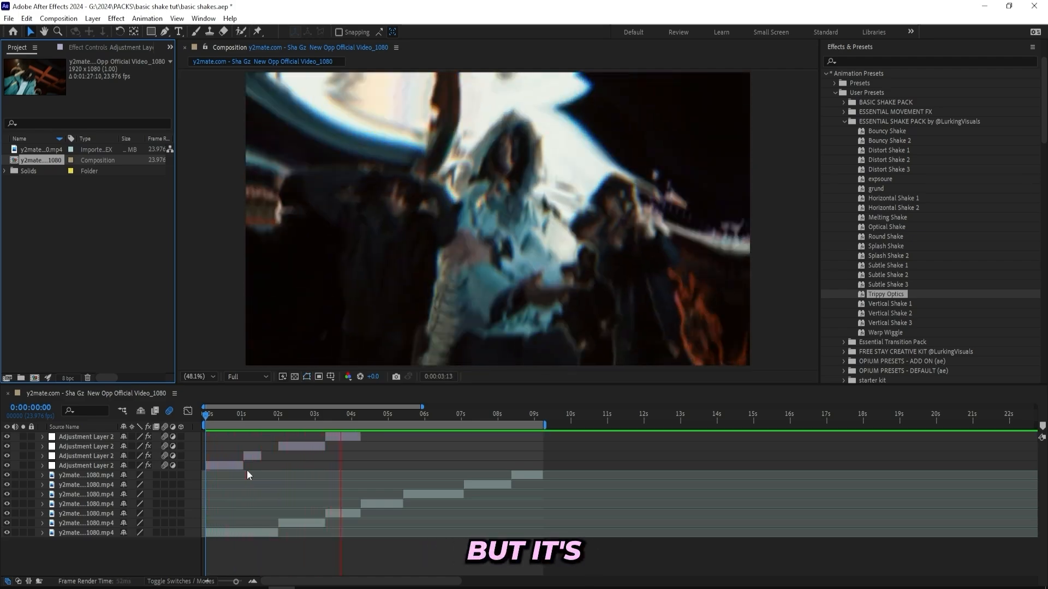
{"action": "left_click", "coordinate": [268, 414]}
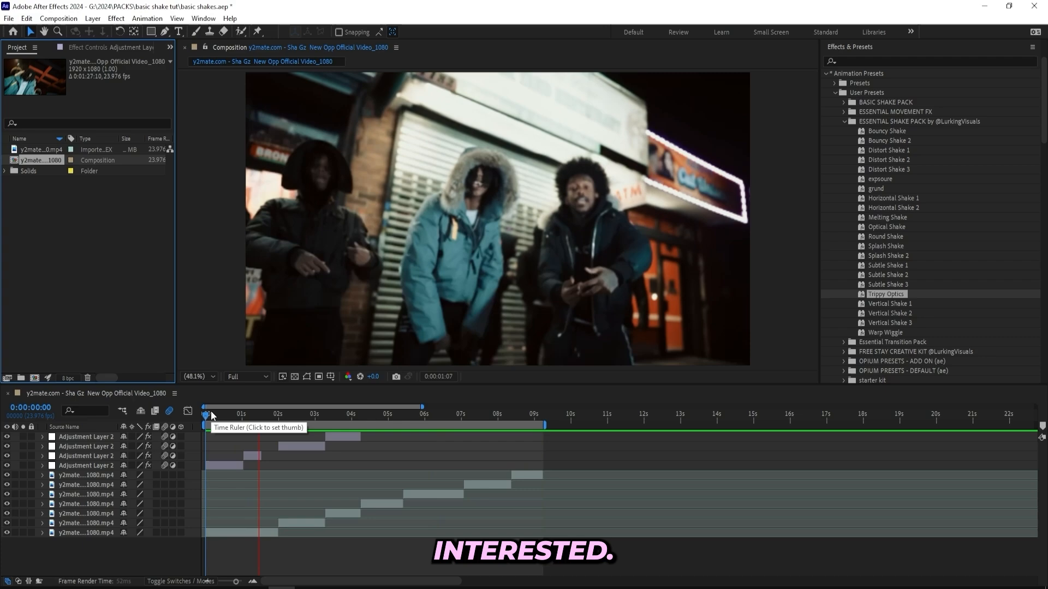
{"action": "left_click", "coordinate": [459, 414]}
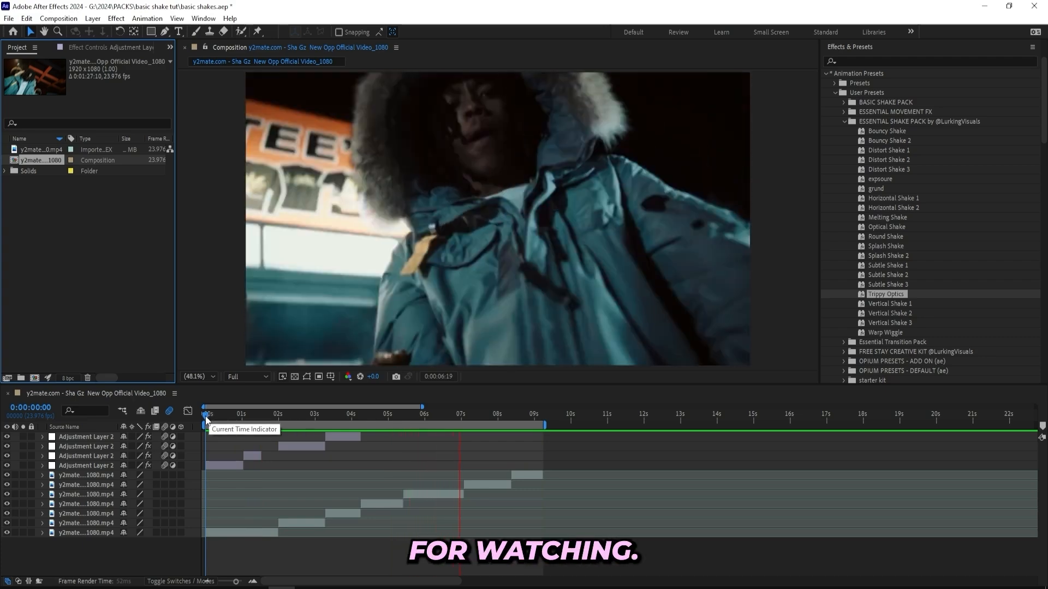